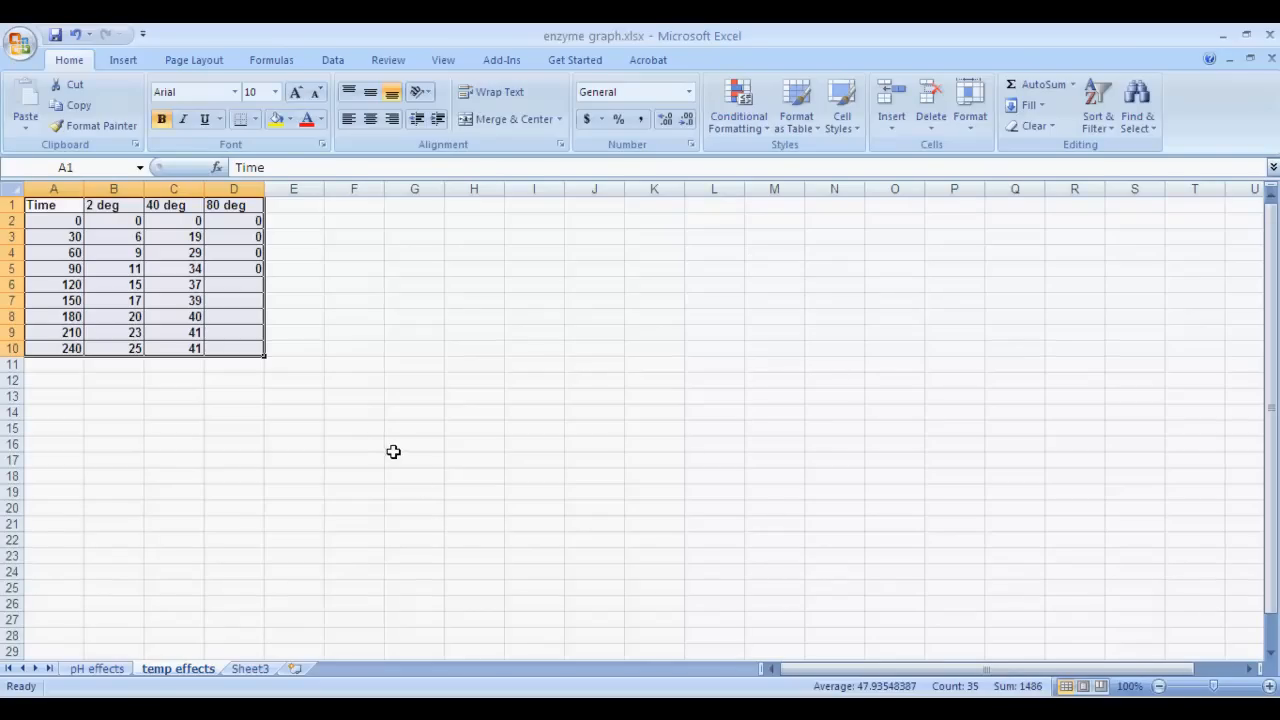
pyautogui.moveTo(380, 452)
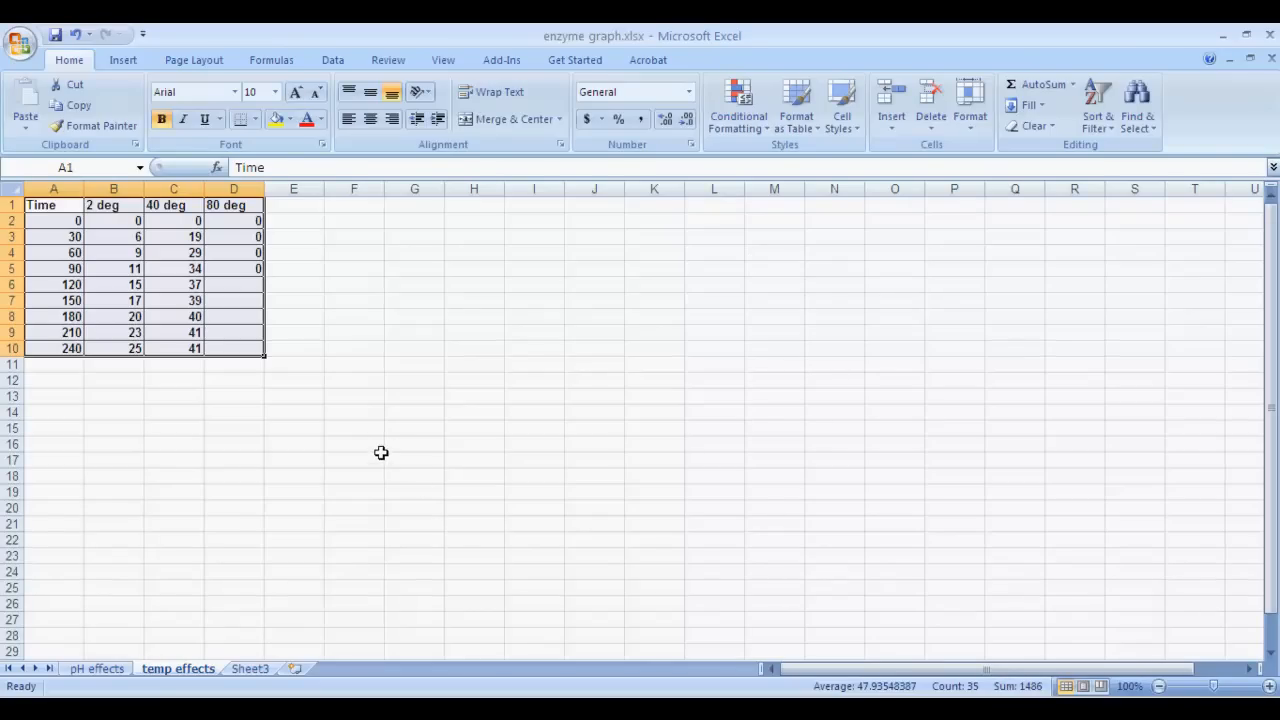
pyautogui.moveTo(384, 520)
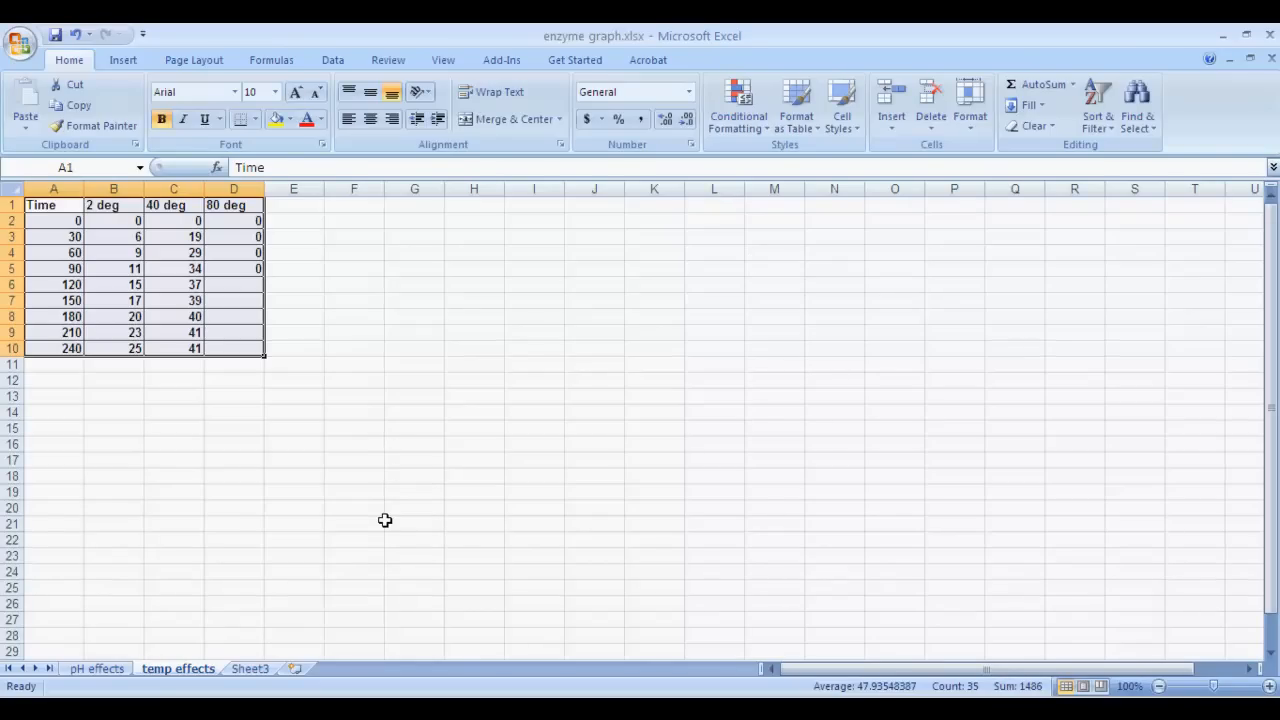
pyautogui.moveTo(360, 518)
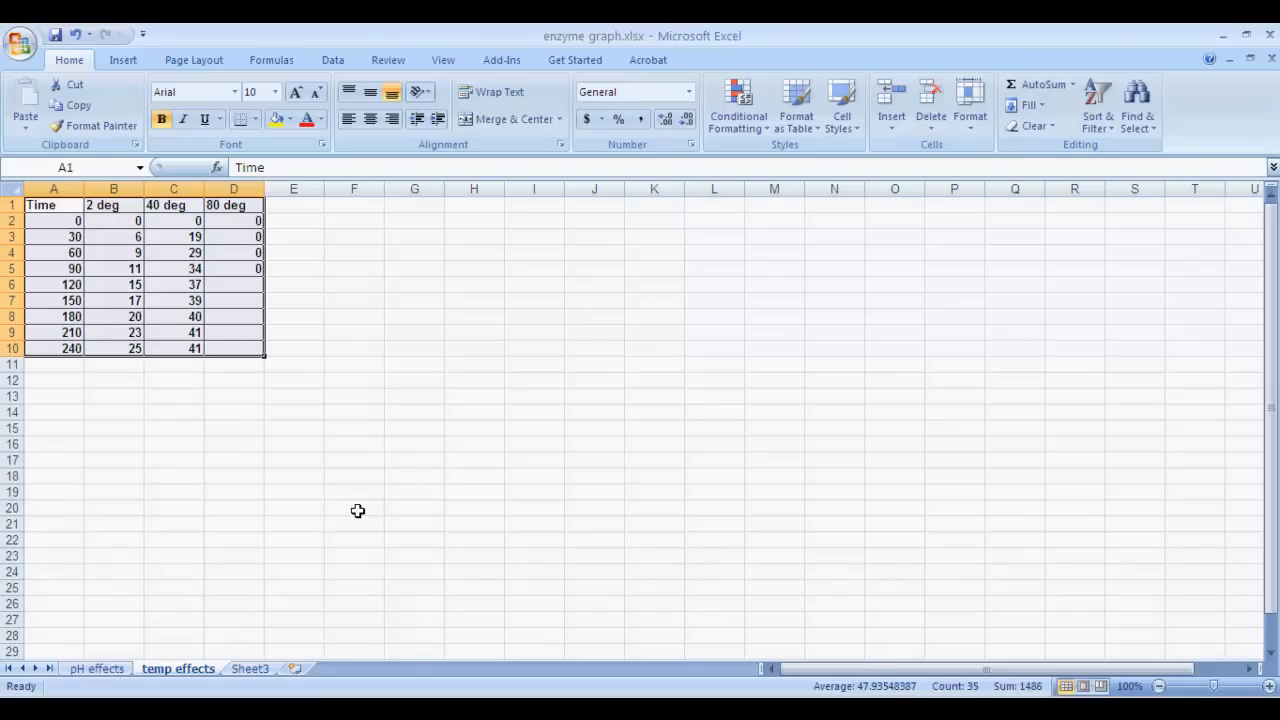
pyautogui.moveTo(372, 514)
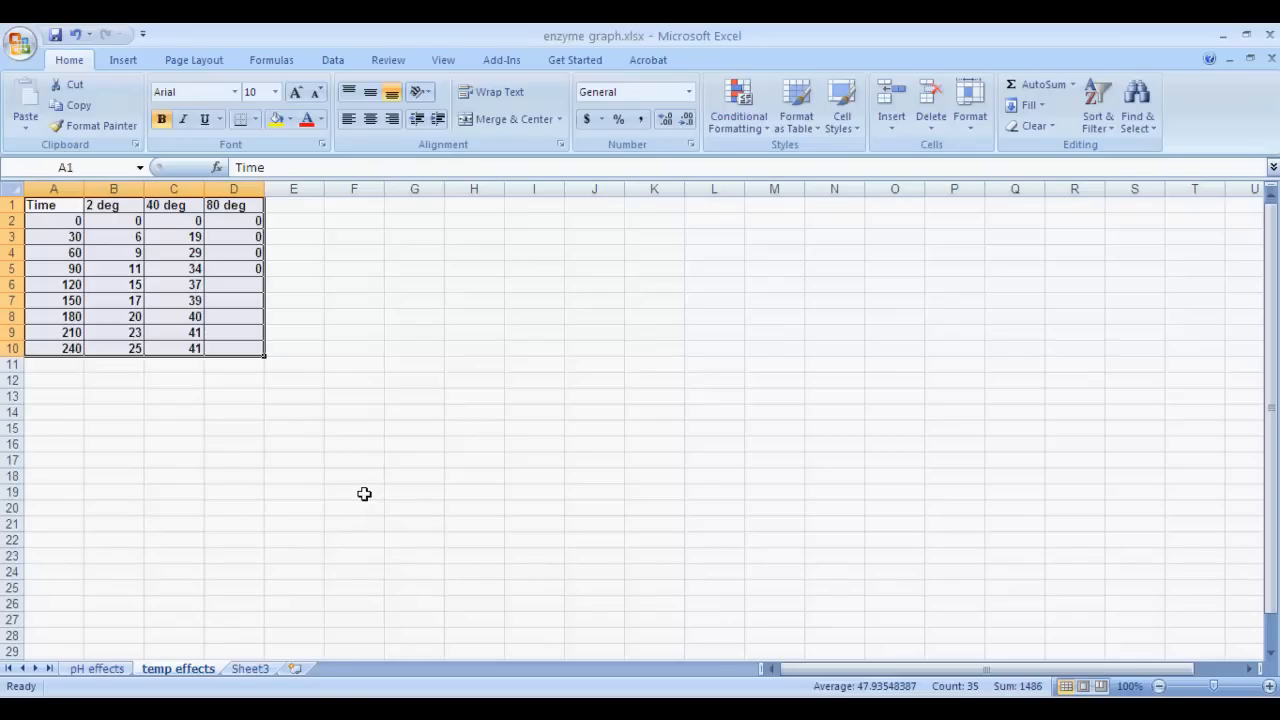
pyautogui.moveTo(178, 302)
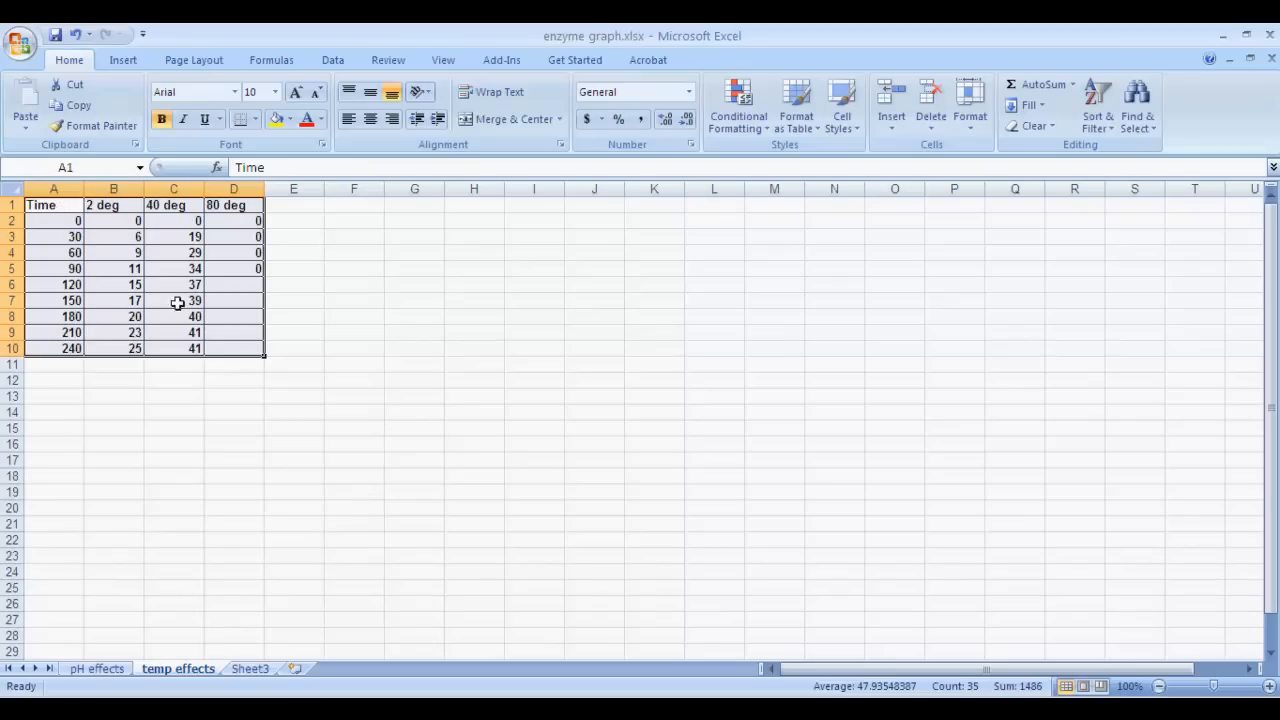
pyautogui.moveTo(120, 88)
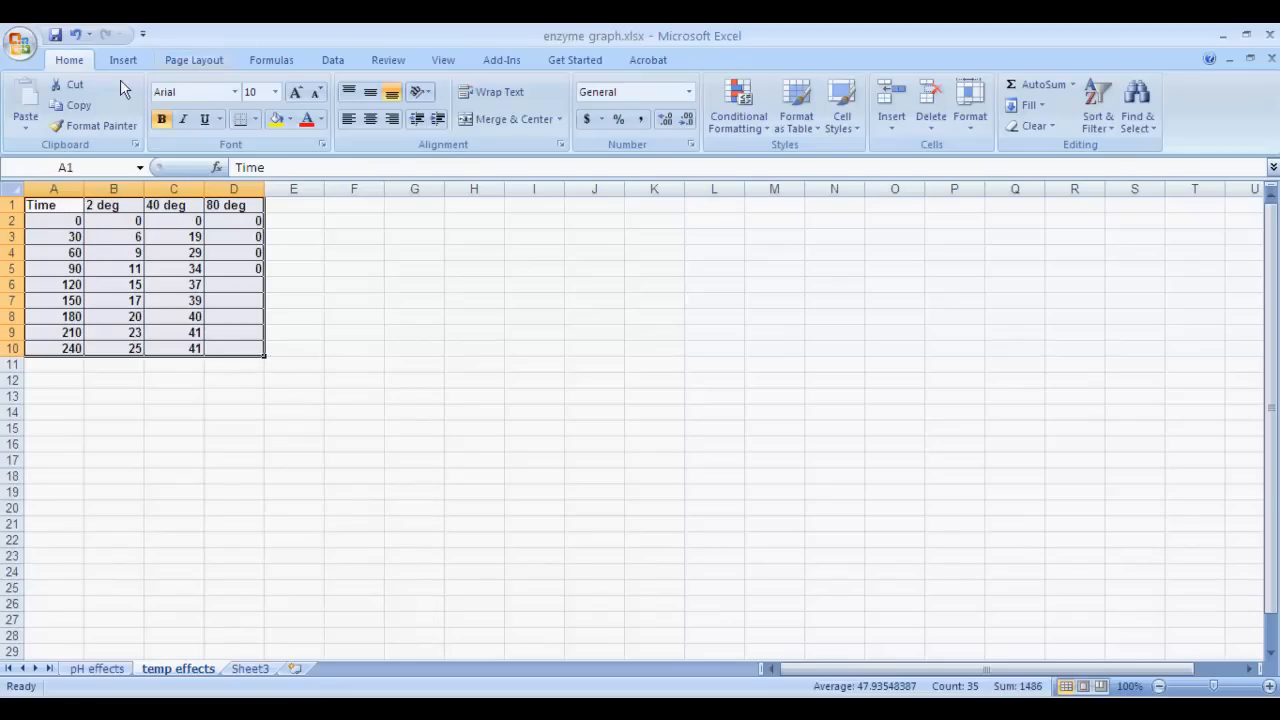
# Step: Insert a scatter chart with straight lines and markers from the selected data
pyautogui.click(124, 60)
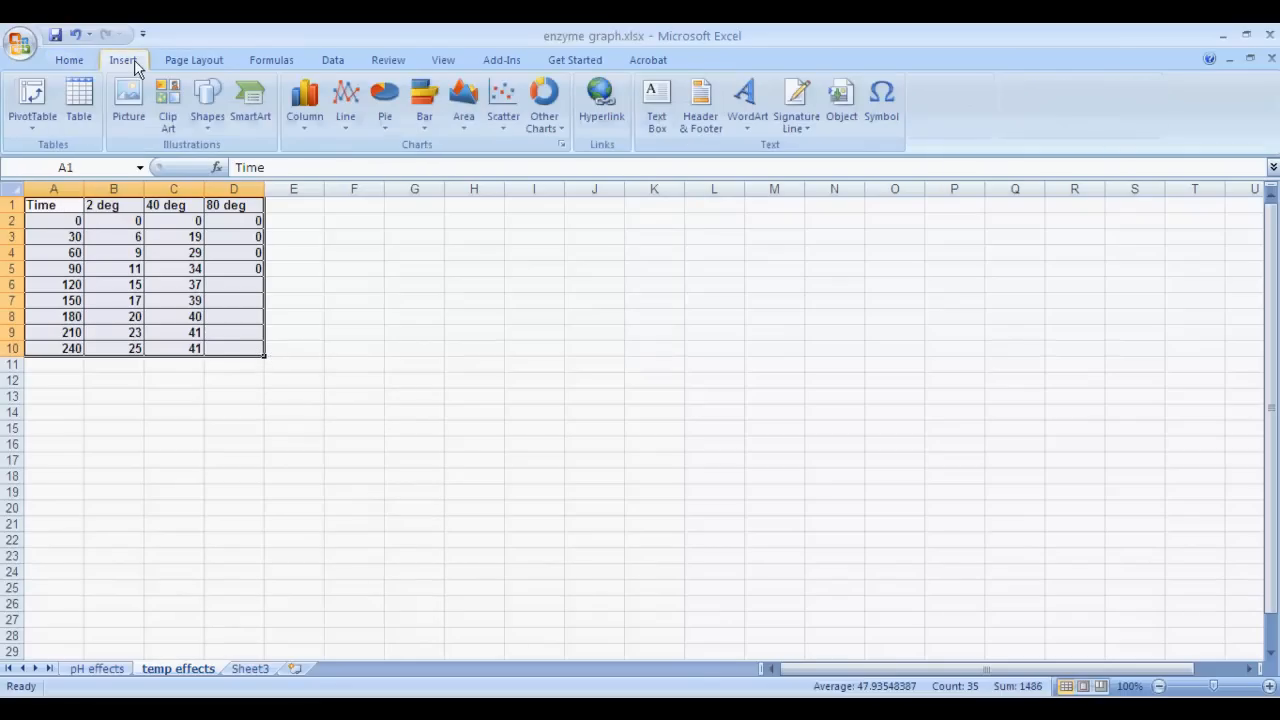
pyautogui.moveTo(384, 100)
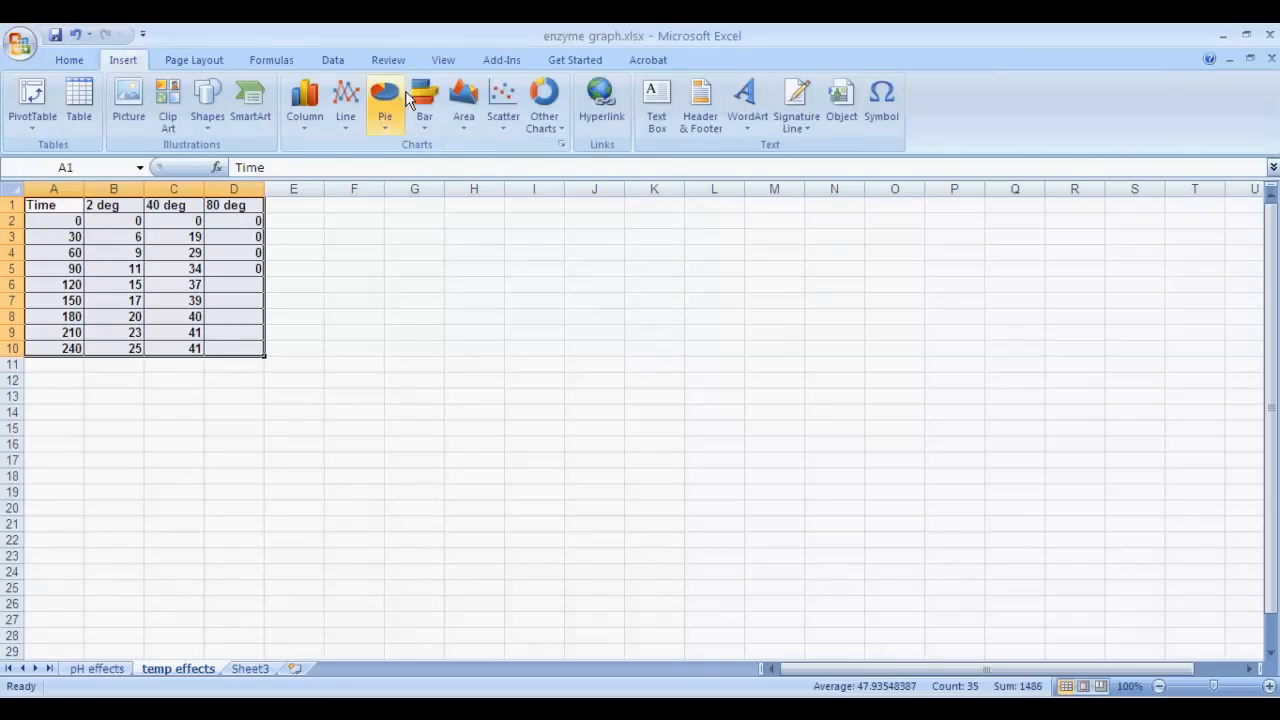
pyautogui.click(504, 100)
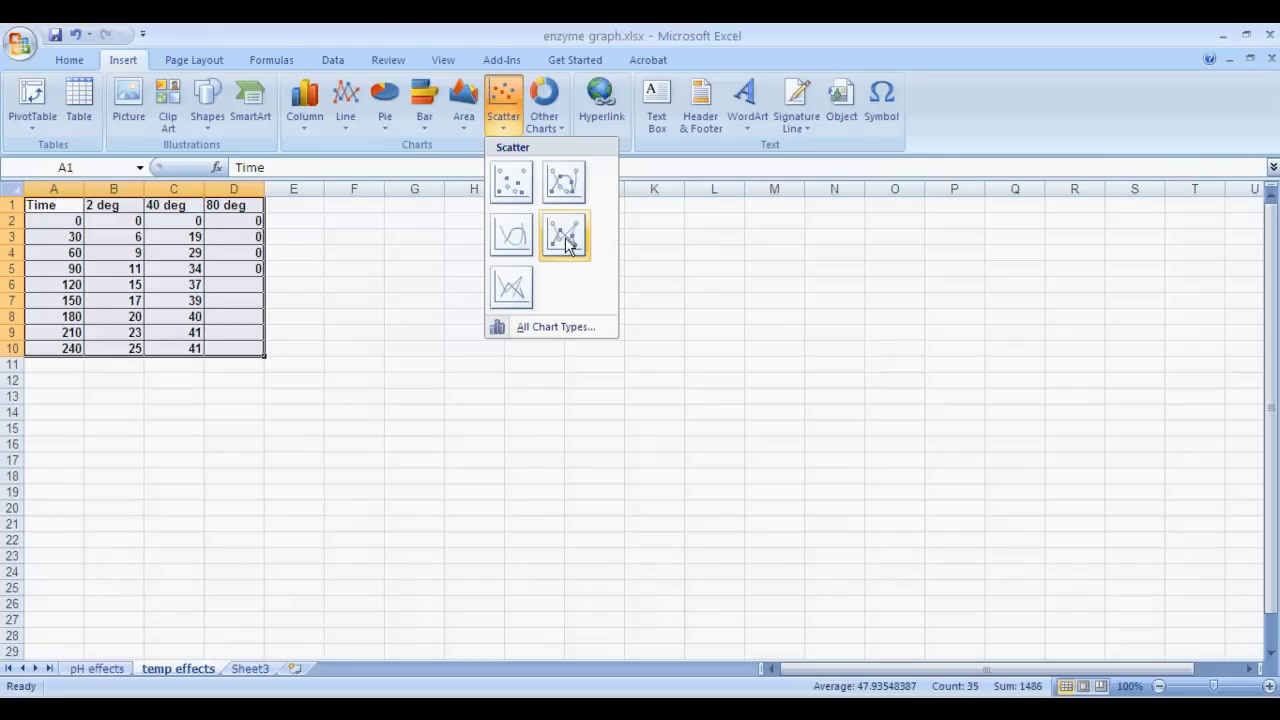
pyautogui.click(564, 236)
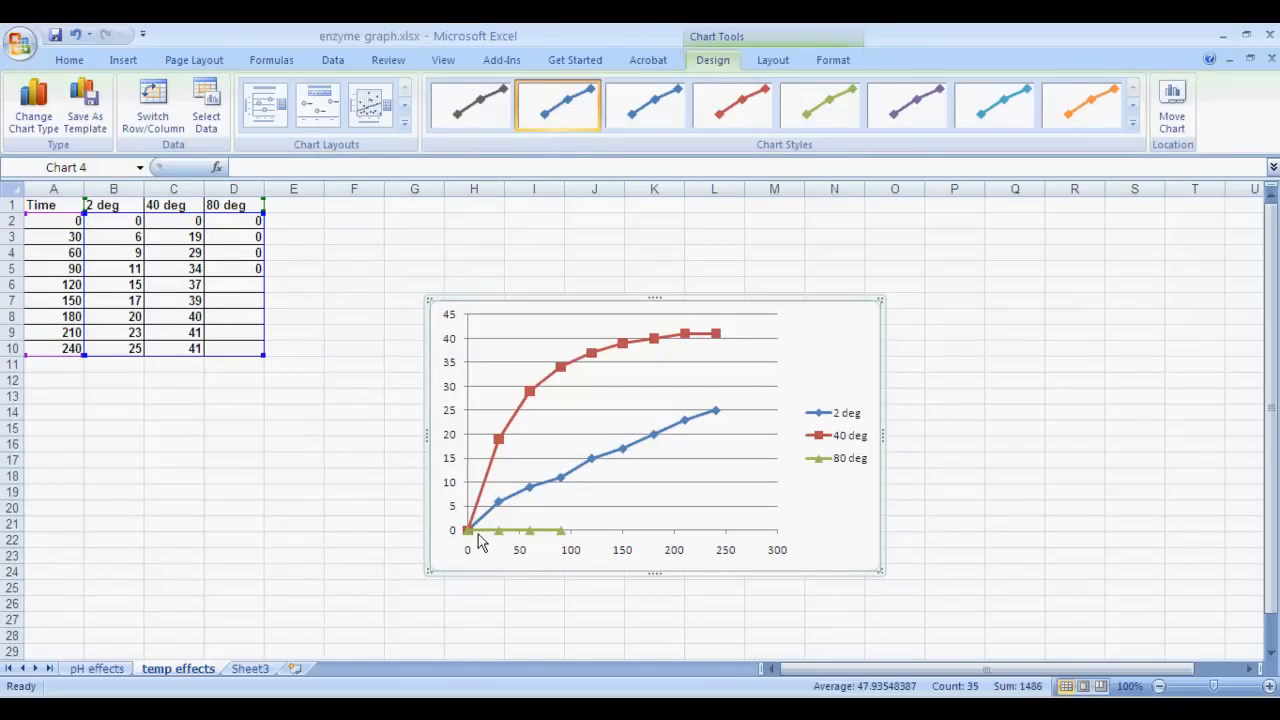
pyautogui.moveTo(530, 500)
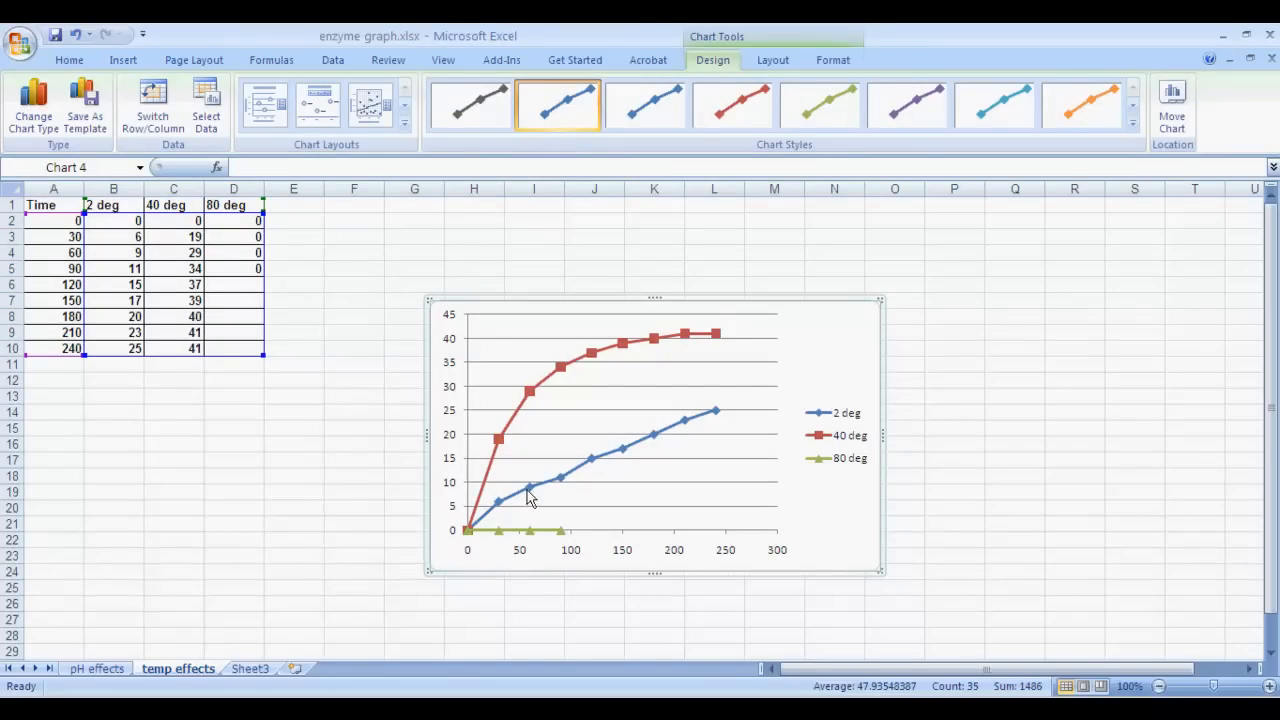
pyautogui.moveTo(744, 336)
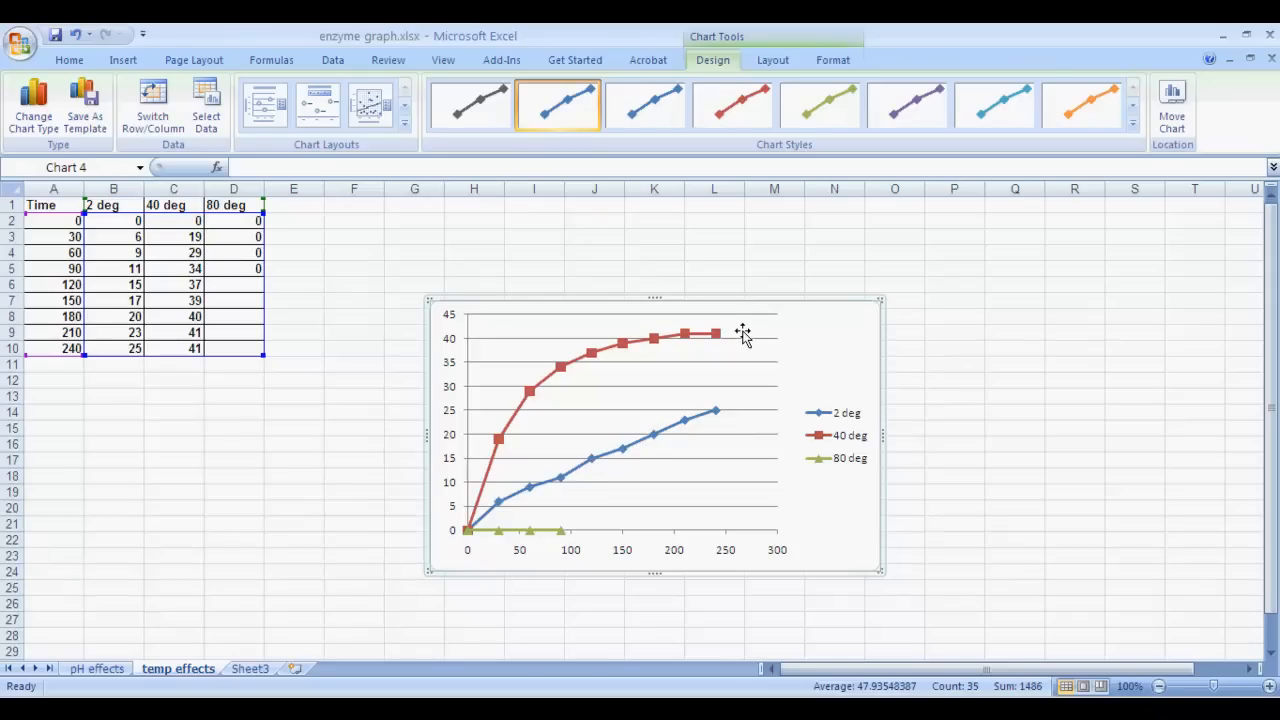
pyautogui.moveTo(824, 414)
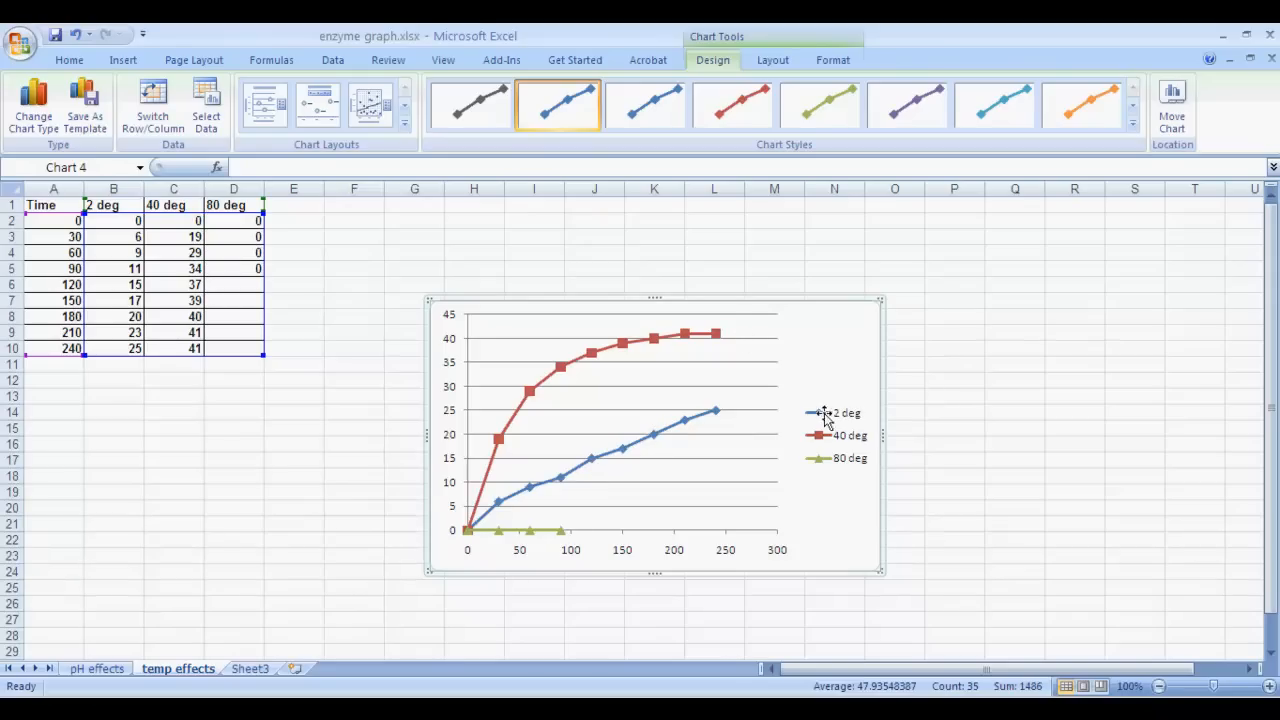
pyautogui.moveTo(836, 364)
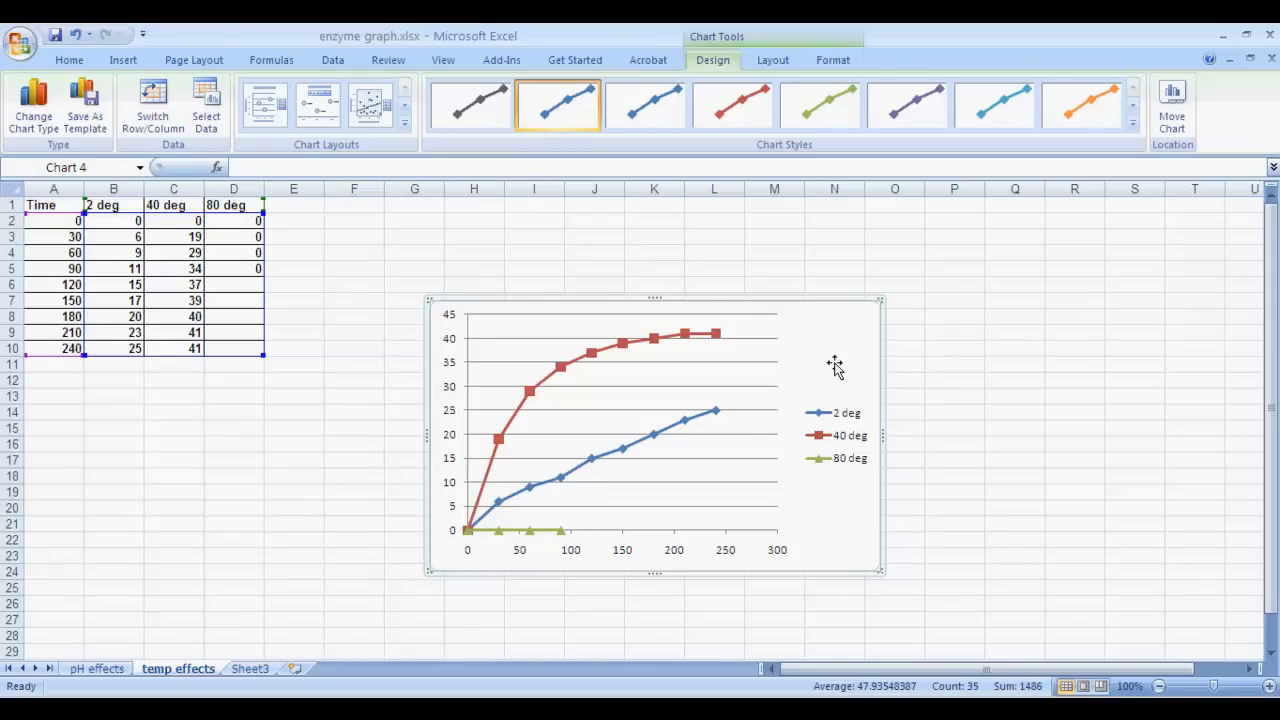
pyautogui.moveTo(532, 272)
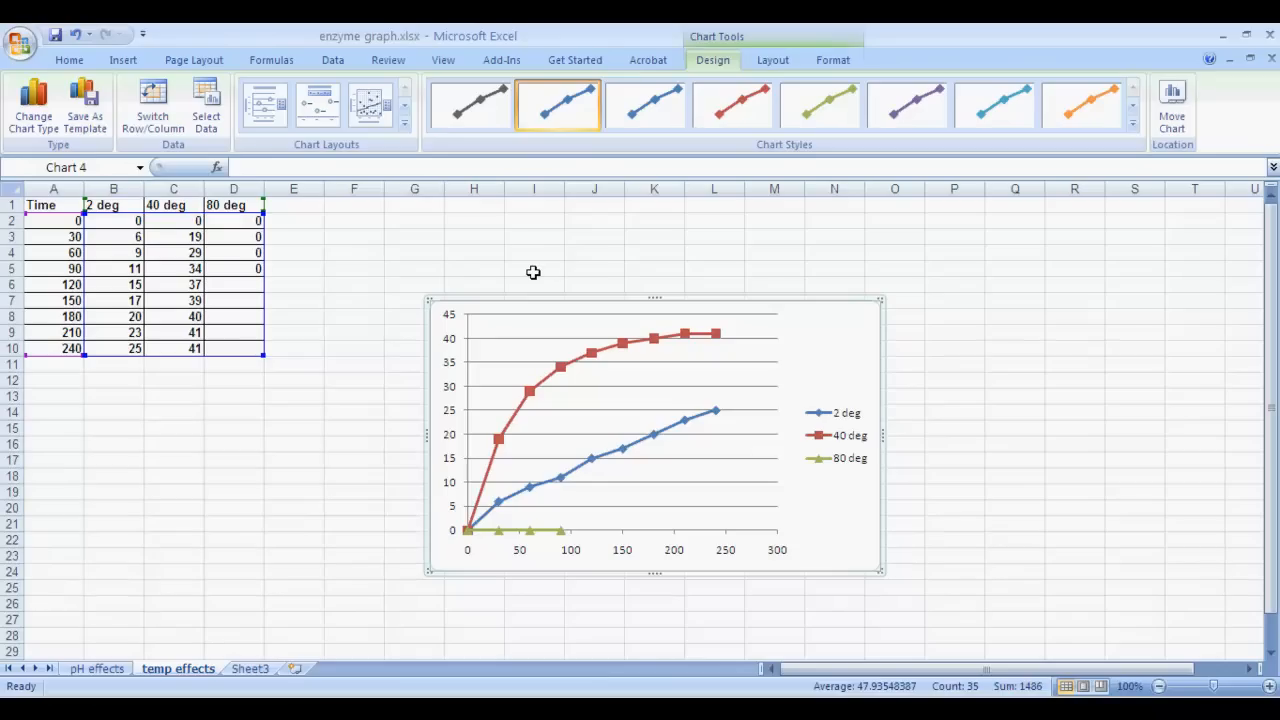
pyautogui.moveTo(526, 268)
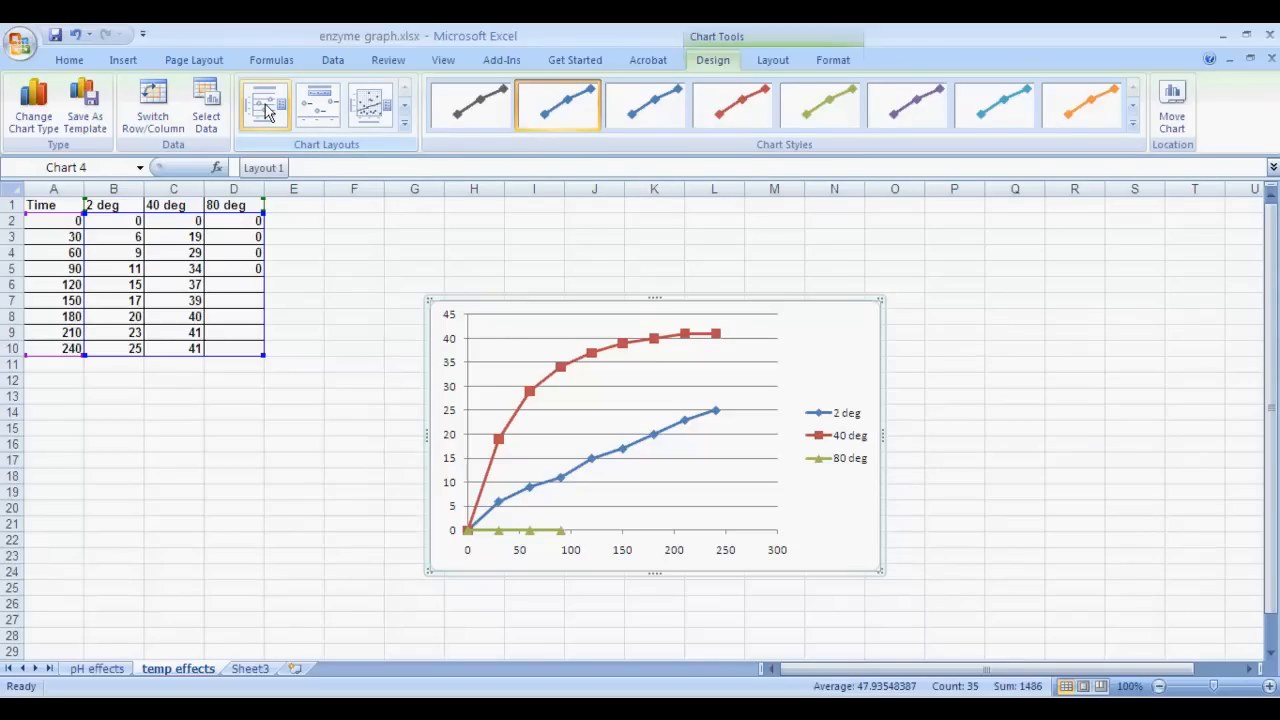
# Step: Apply Layout 1 so the chart gets title and axis-title placeholders
pyautogui.click(264, 104)
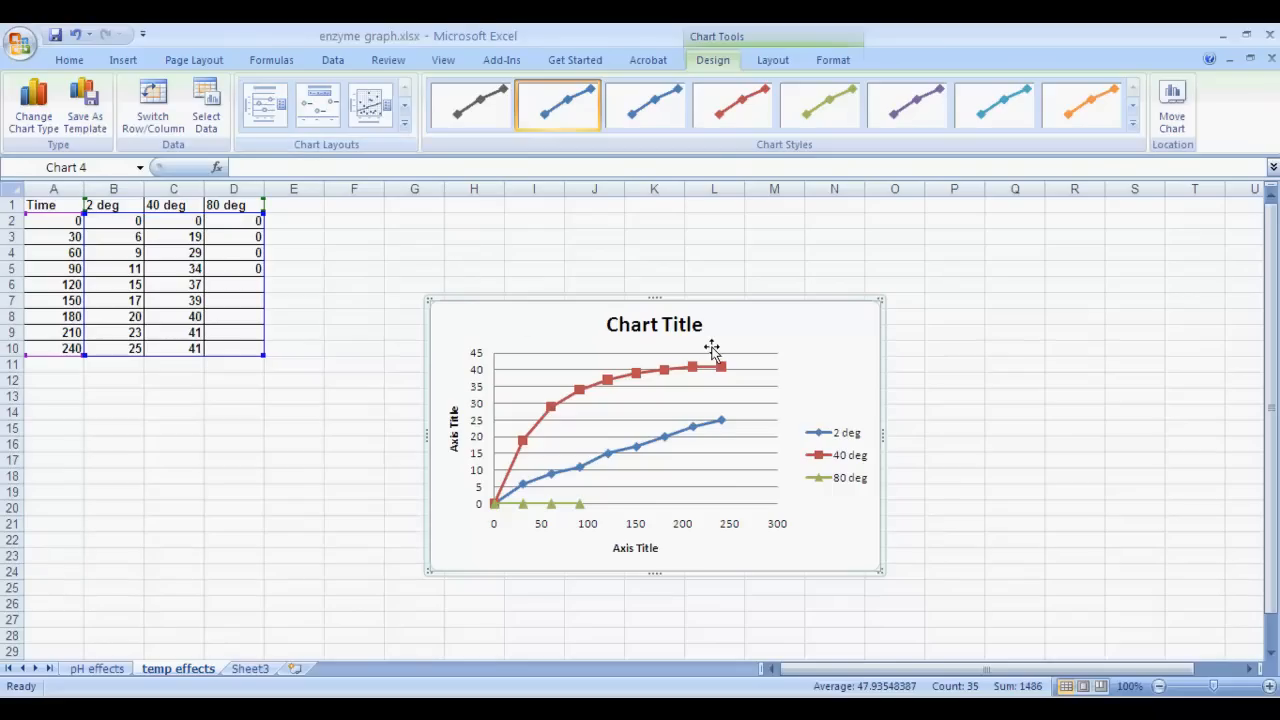
pyautogui.moveTo(640, 336)
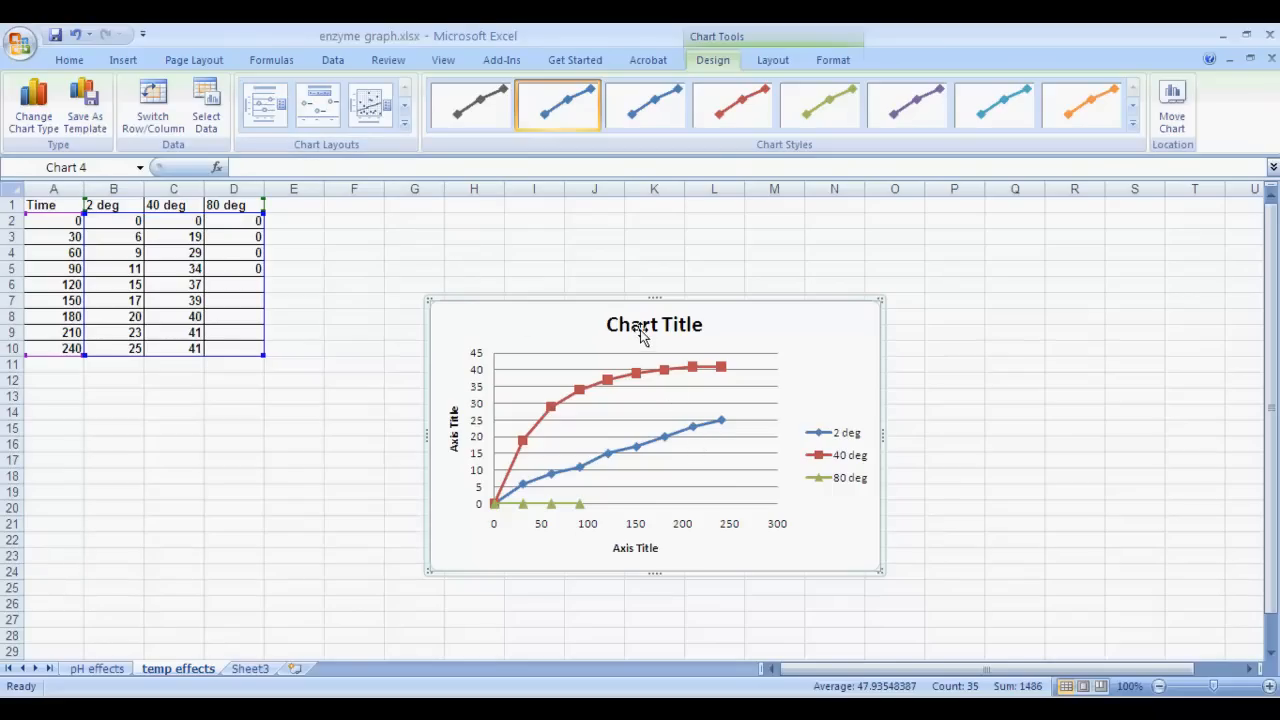
# Step: Replace the chart title placeholder with 'Temperature Effects'
pyautogui.click(654, 324)
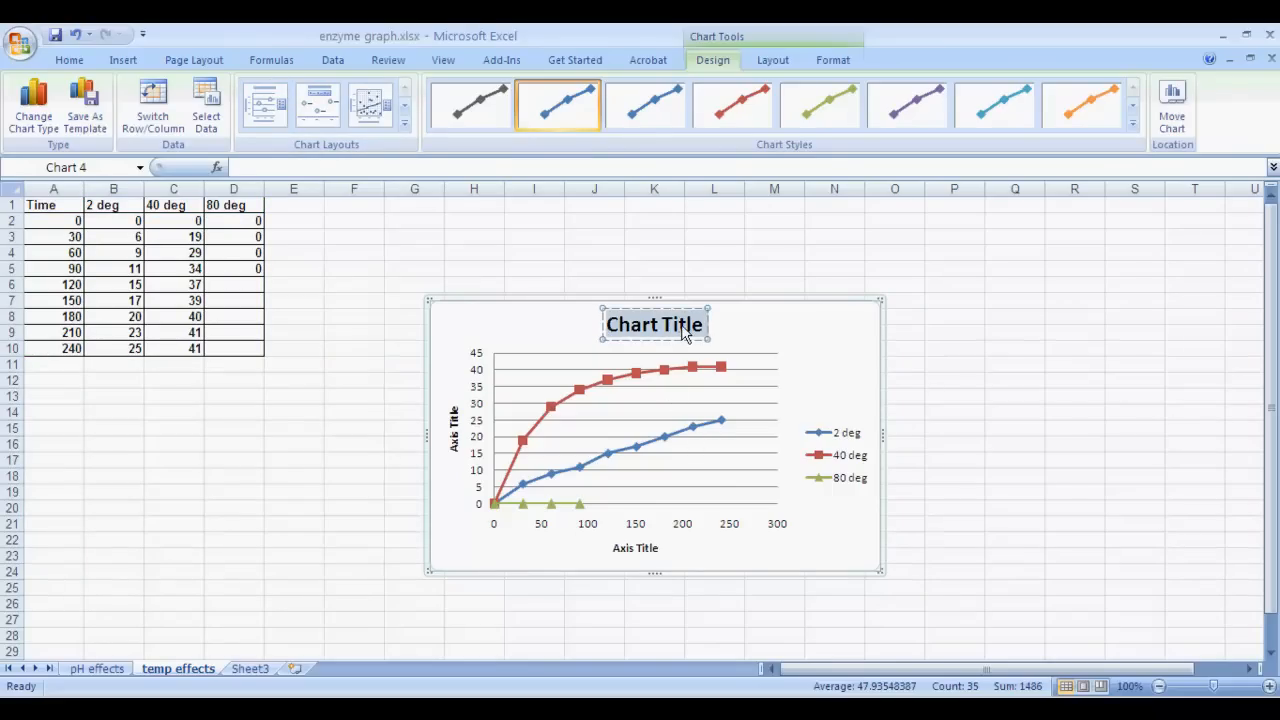
pyautogui.write('Tempe')
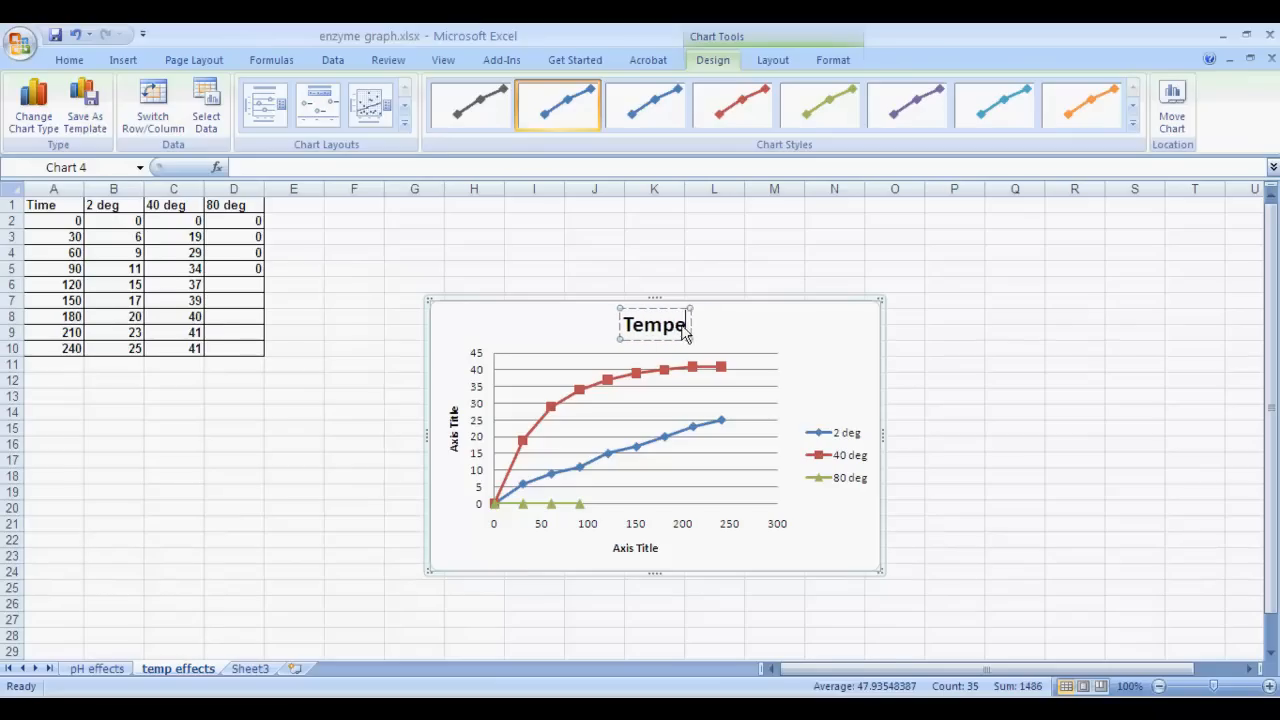
pyautogui.write('rature')
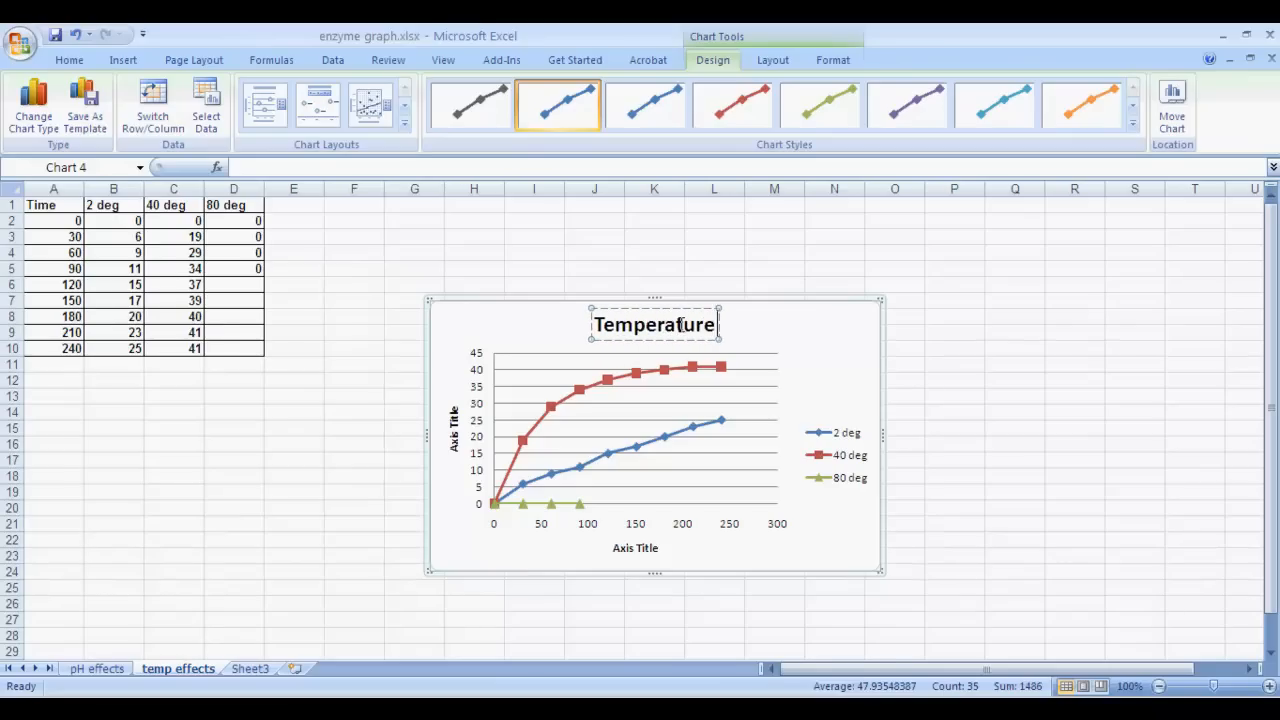
pyautogui.write('Effects')
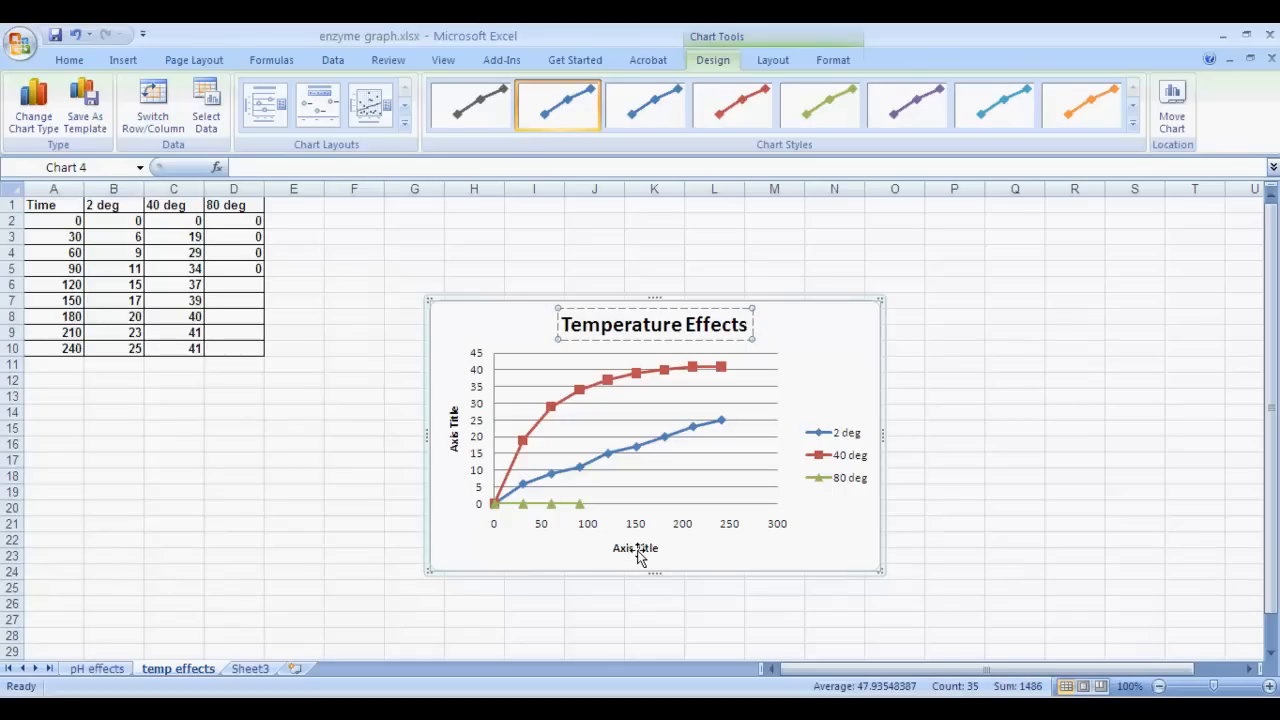
# Step: Set the horizontal axis title to 'Time (seconds)' and the vertical to 'Oxygen (ml)'
pyautogui.click(636, 548)
pyautogui.write('Time (seconds)')
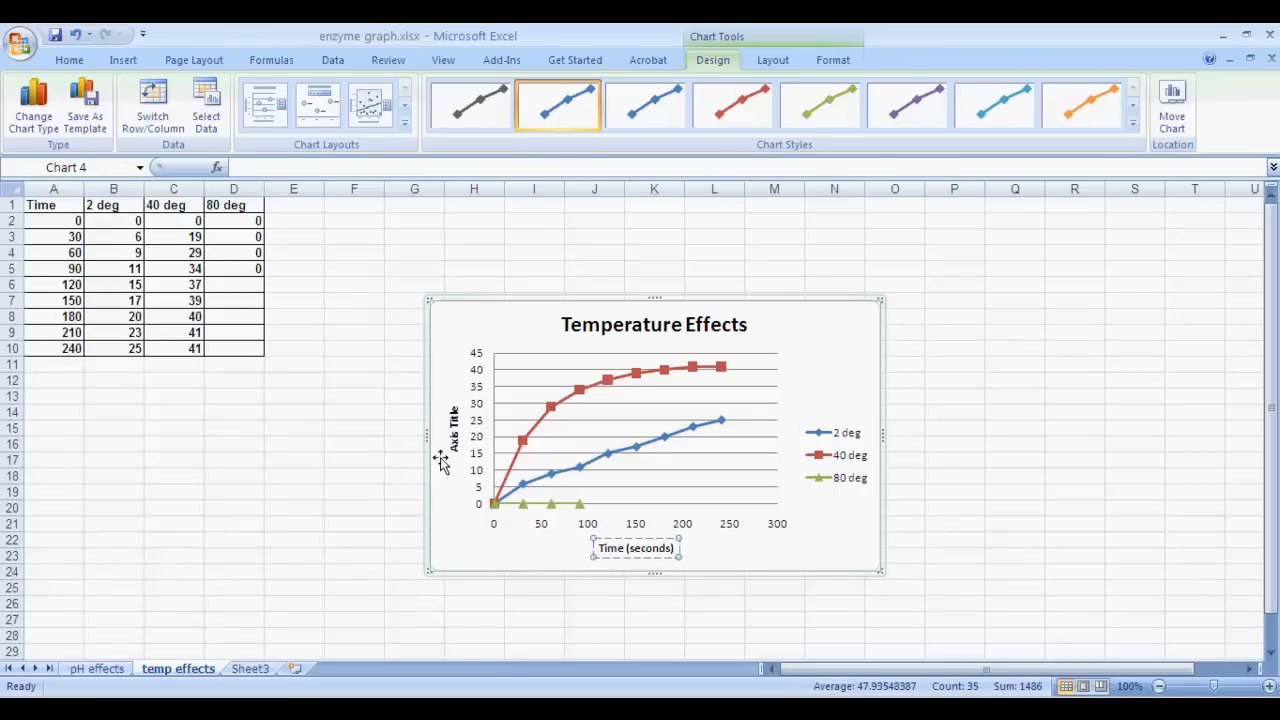
pyautogui.click(452, 428)
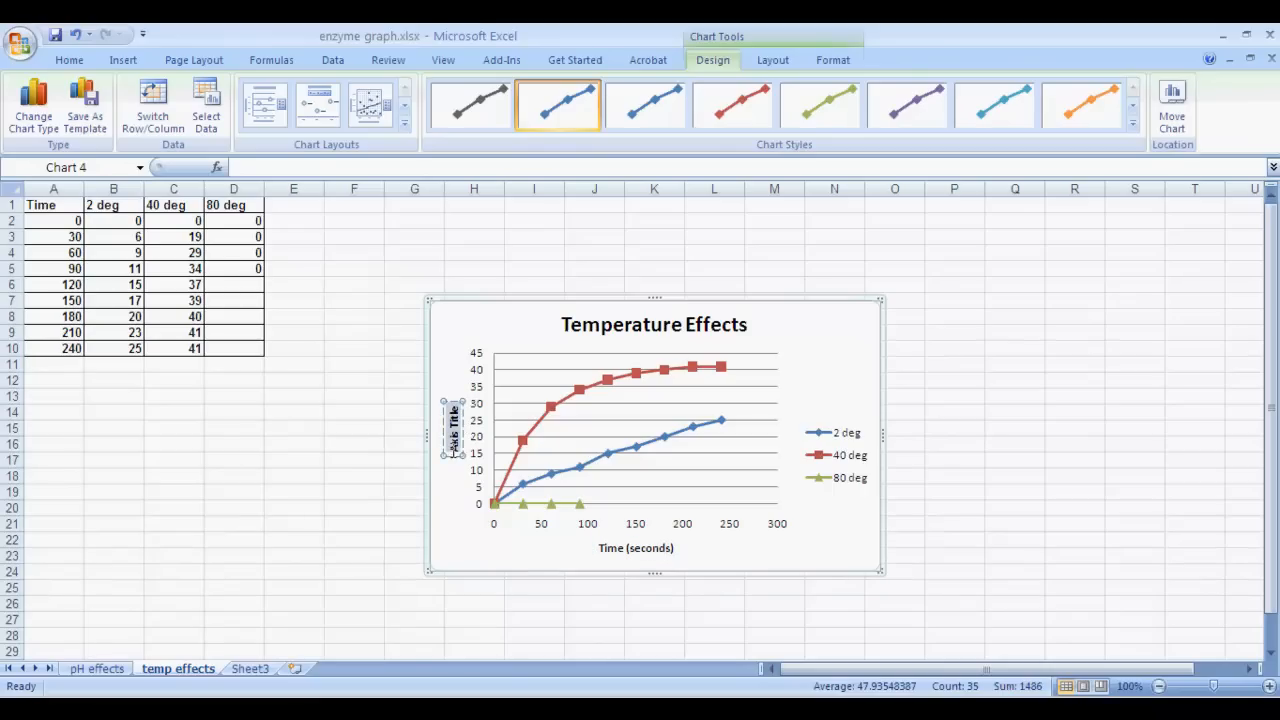
pyautogui.moveTo(476, 452)
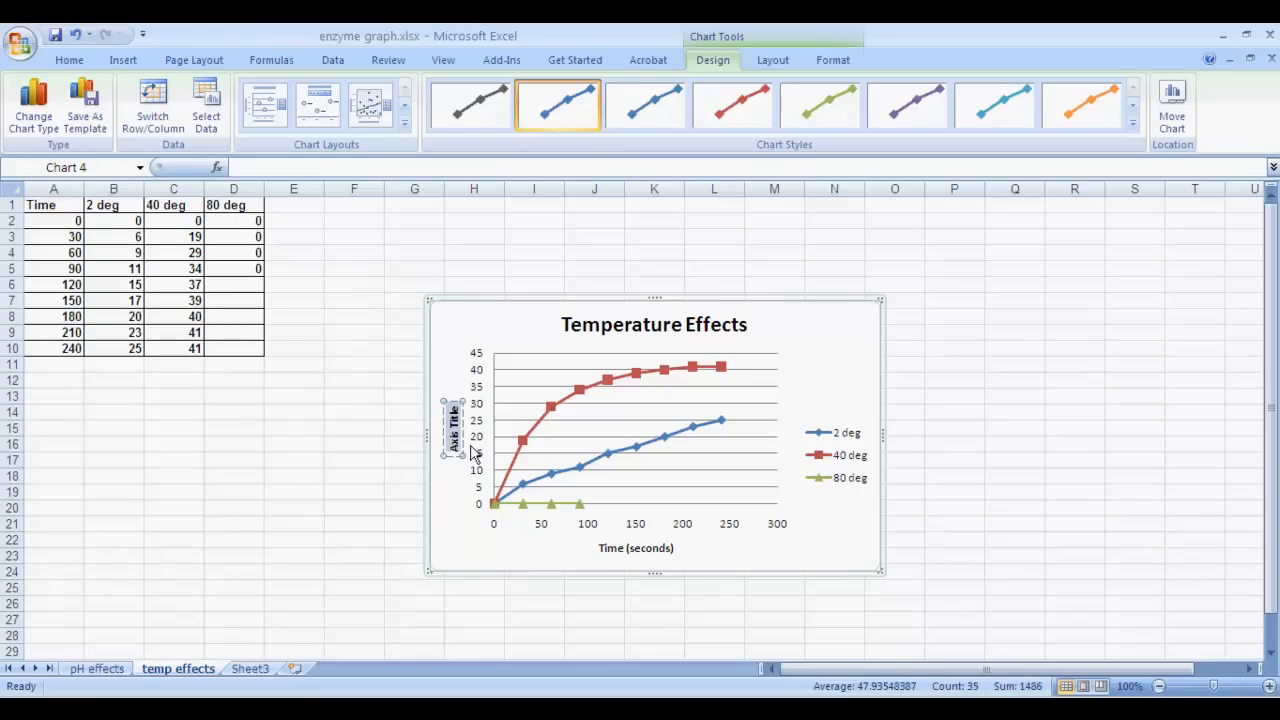
pyautogui.write('Oxygen (ml')
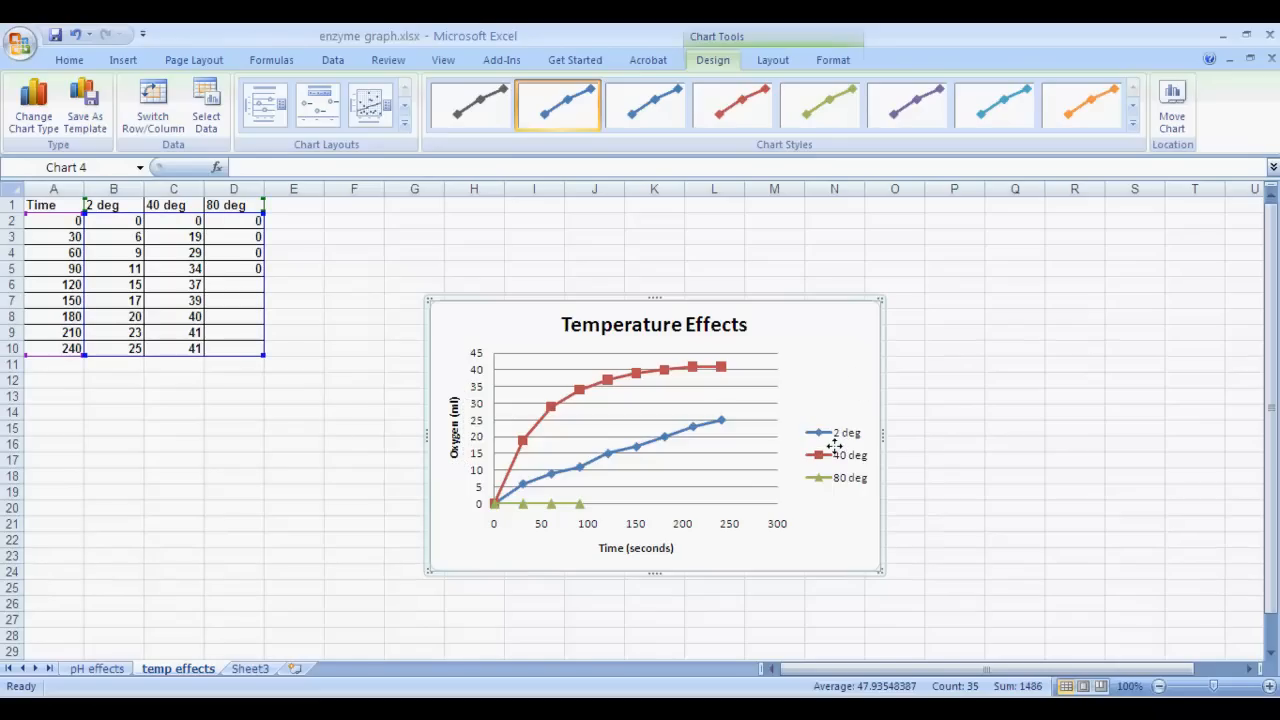
pyautogui.moveTo(884, 424)
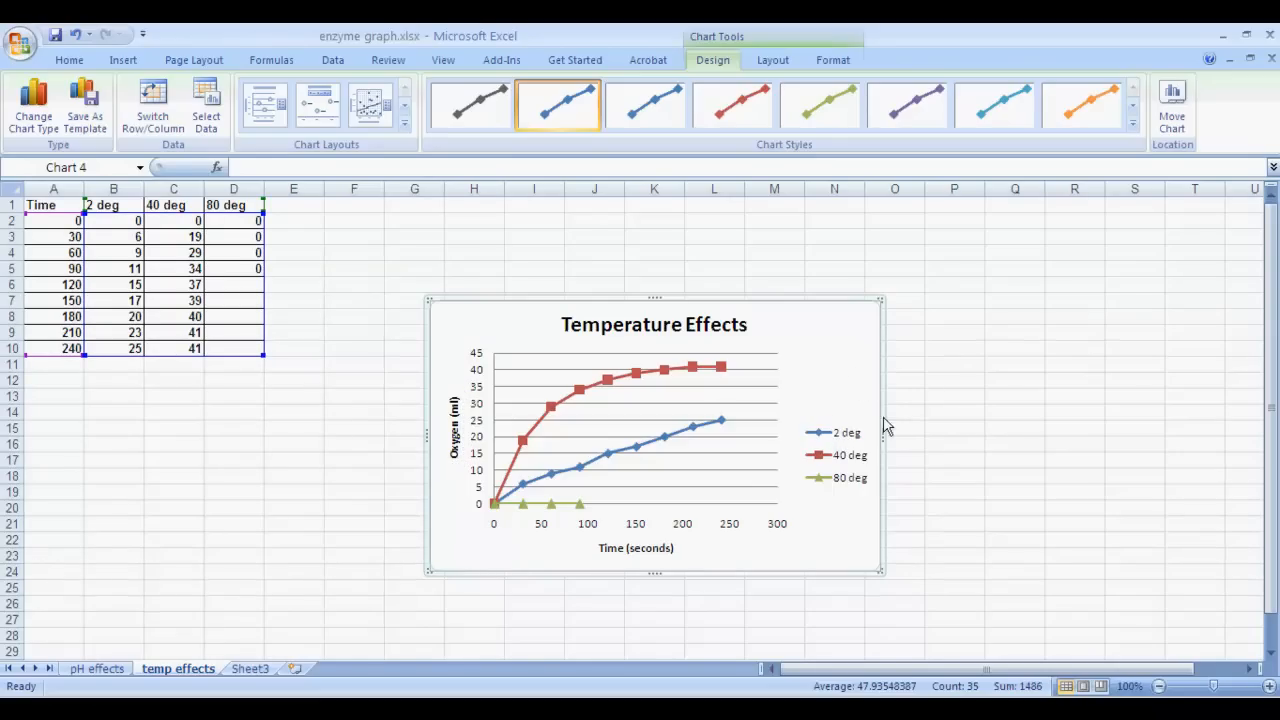
pyautogui.moveTo(812, 392)
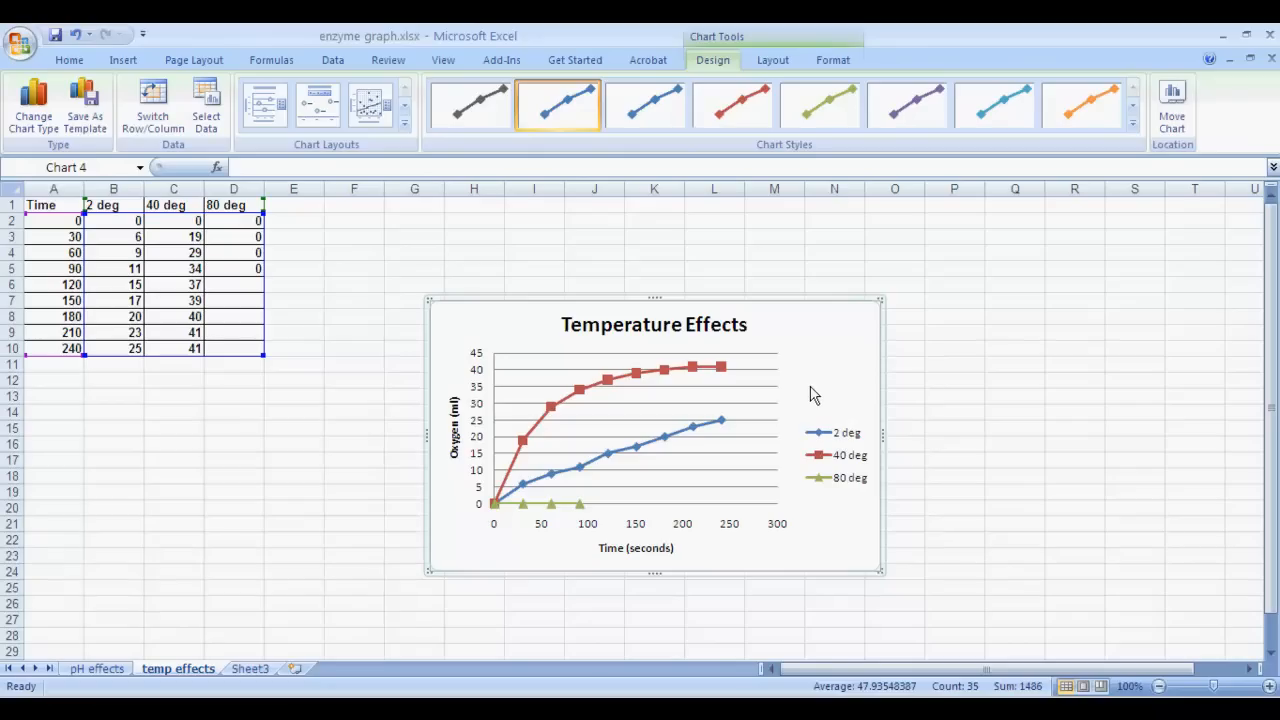